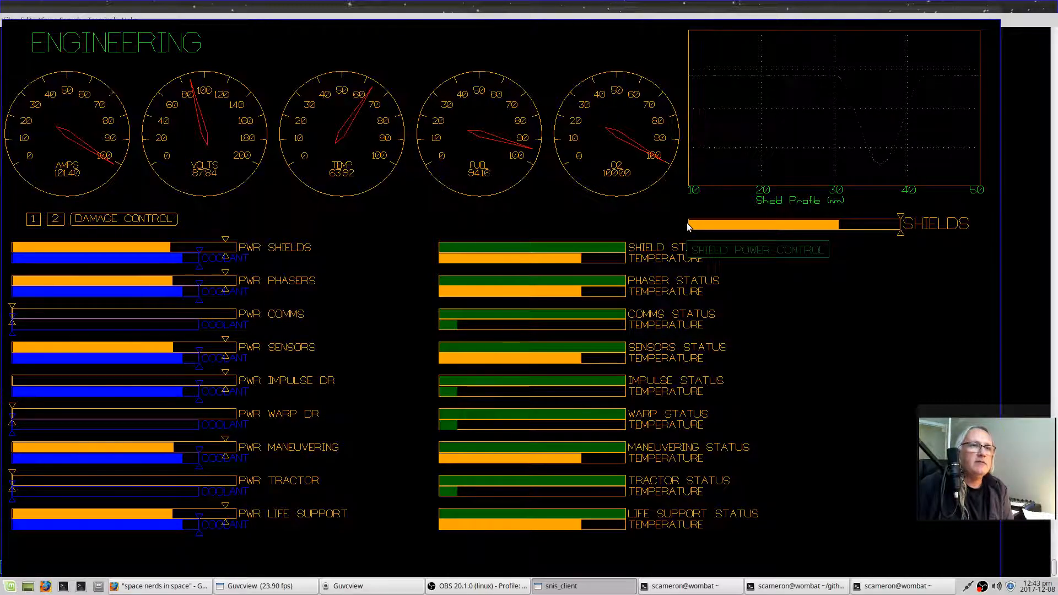
{"action": "mouse_move", "coordinate": [701, 98]}
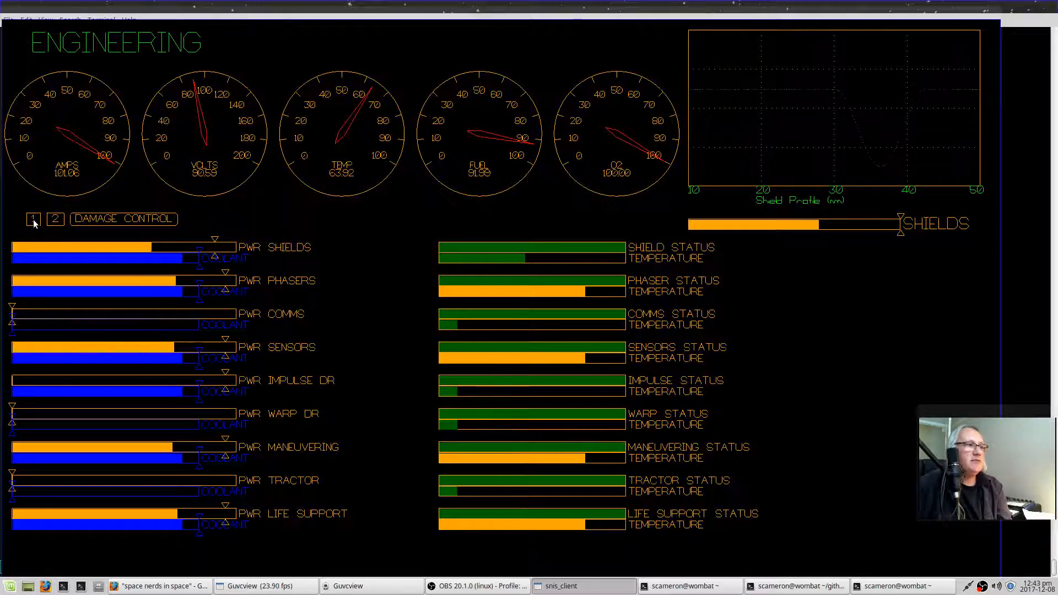
{"action": "mouse_move", "coordinate": [32, 218]}
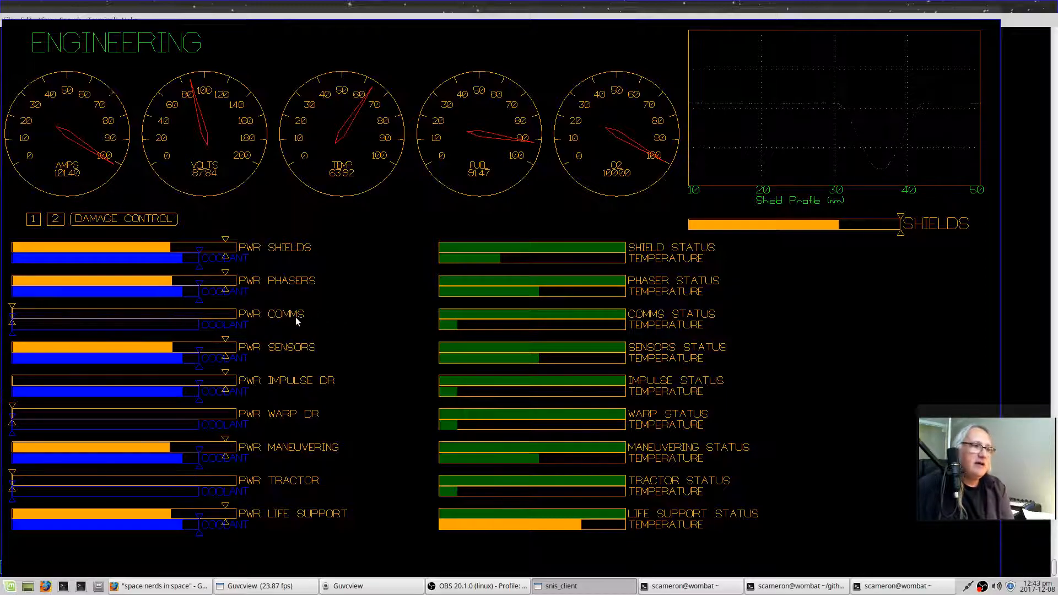
{"action": "mouse_move", "coordinate": [378, 351]}
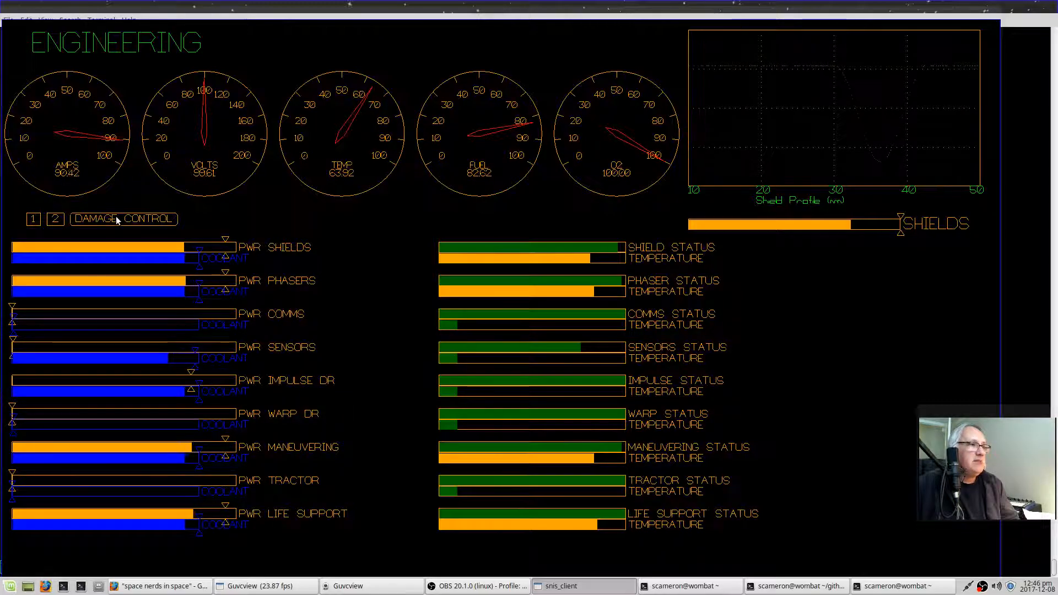
{"action": "left_click", "coordinate": [124, 219]}
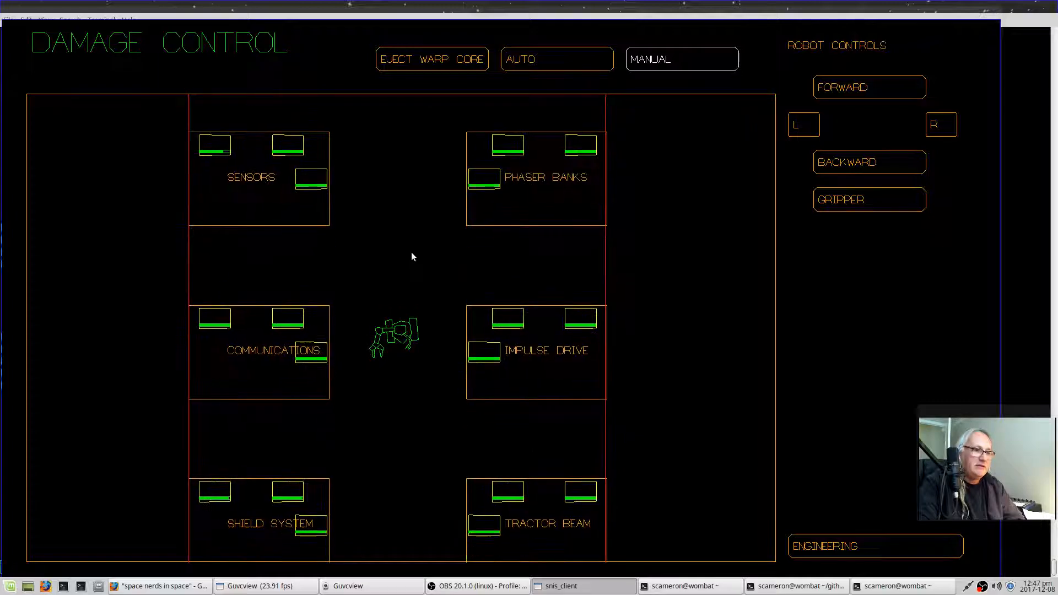
{"action": "scroll", "scroll_direction": "down", "scroll_amount": 3}
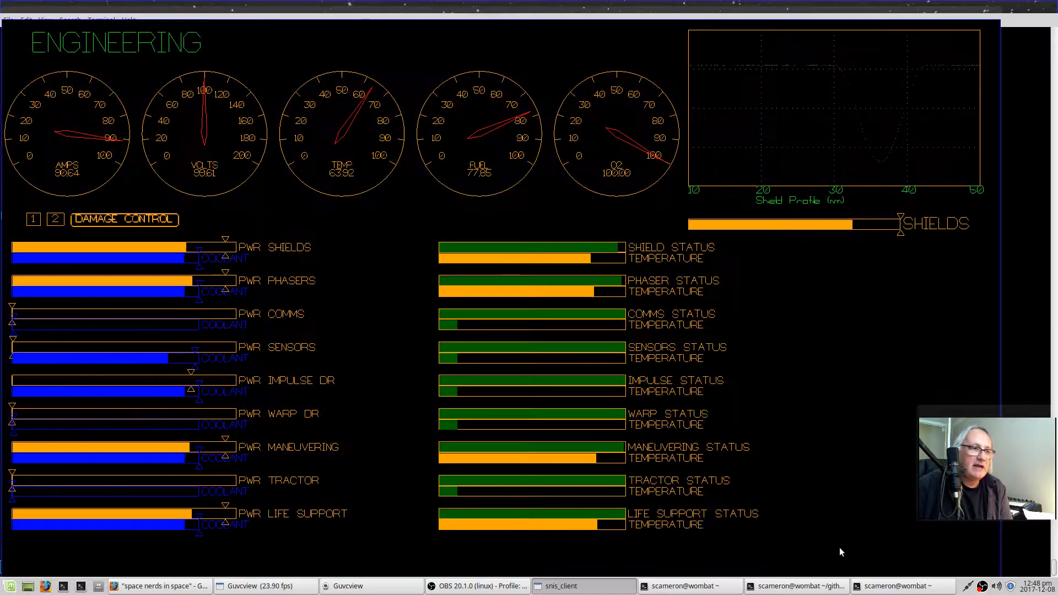
{"action": "left_click", "coordinate": [125, 219]}
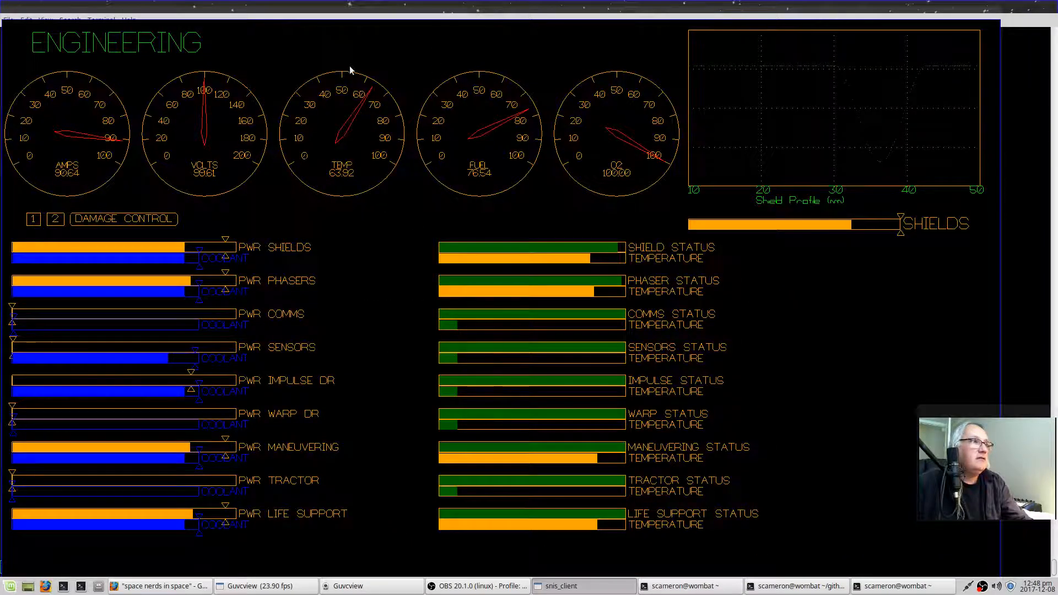
{"action": "left_click", "coordinate": [123, 218]}
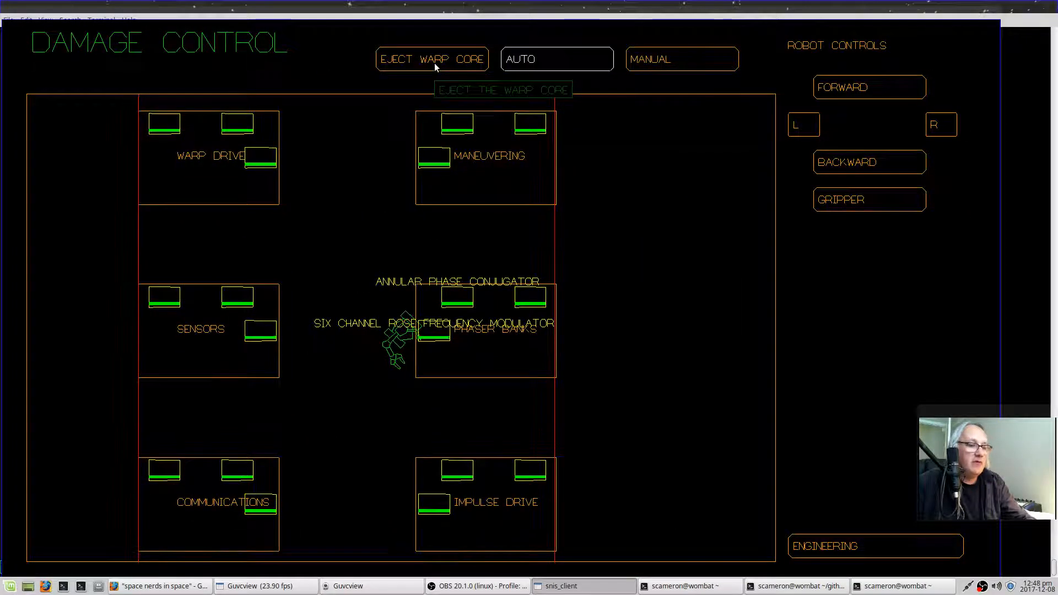
{"action": "left_click", "coordinate": [432, 59]}
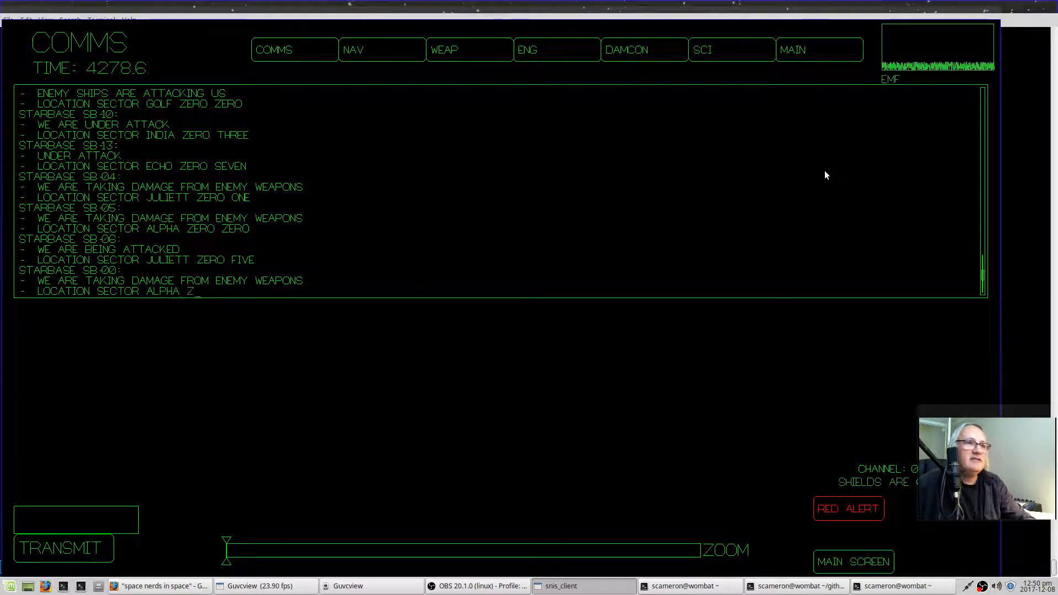
Return to the Damage Control screen showing the repair robot beside the repair station.
{"action": "left_click", "coordinate": [556, 50]}
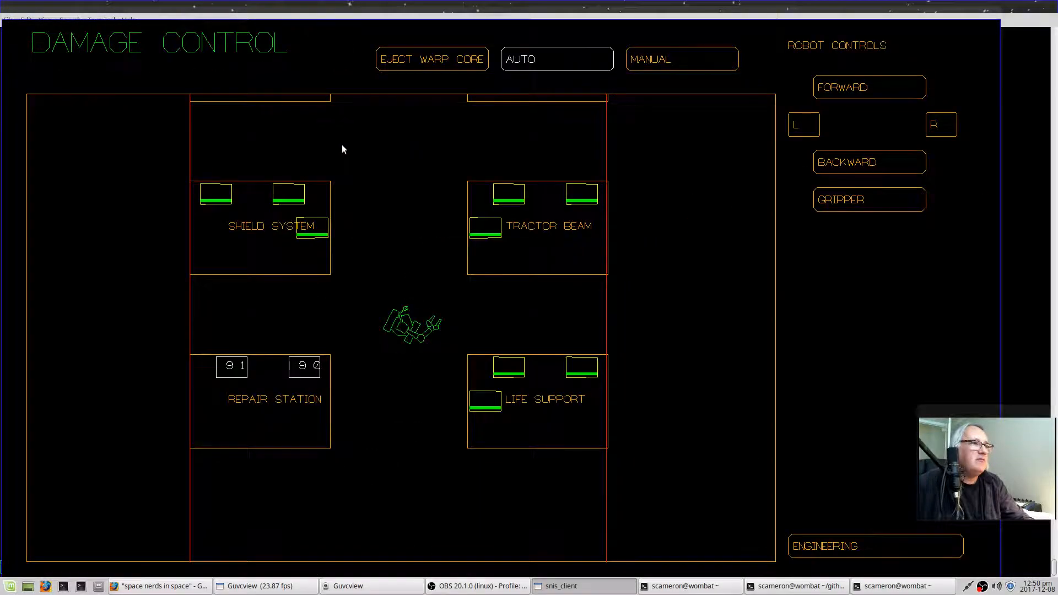
{"action": "mouse_move", "coordinate": [432, 59]}
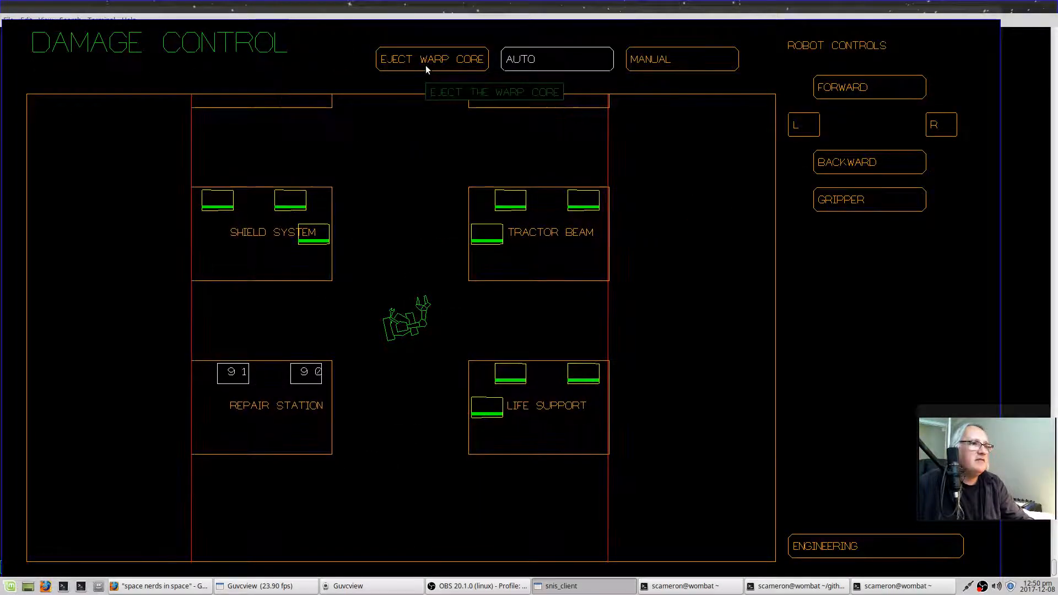
{"action": "mouse_move", "coordinate": [405, 157]}
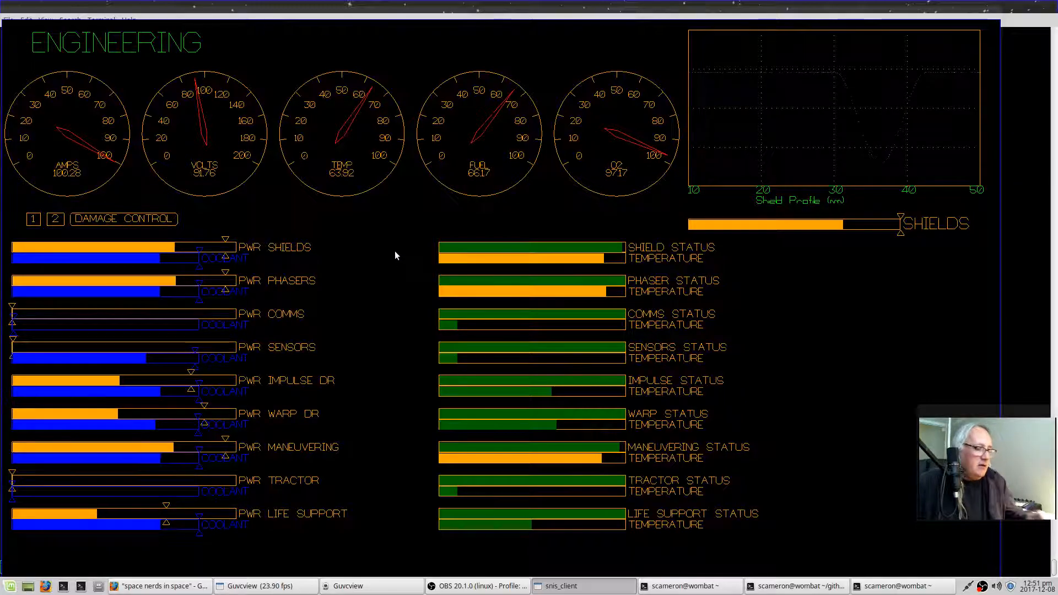
{"action": "left_click", "coordinate": [123, 218]}
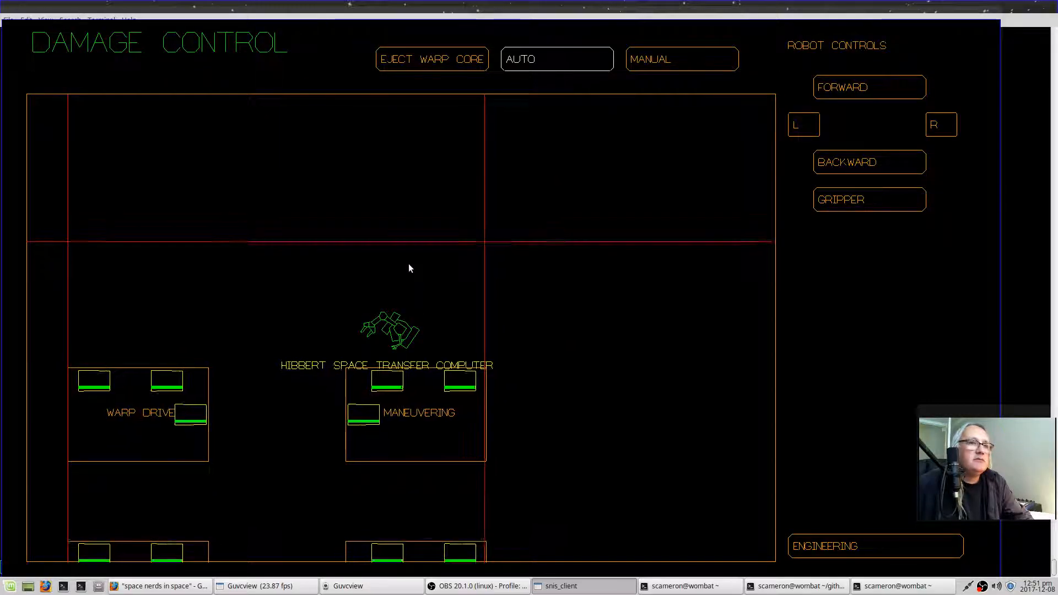